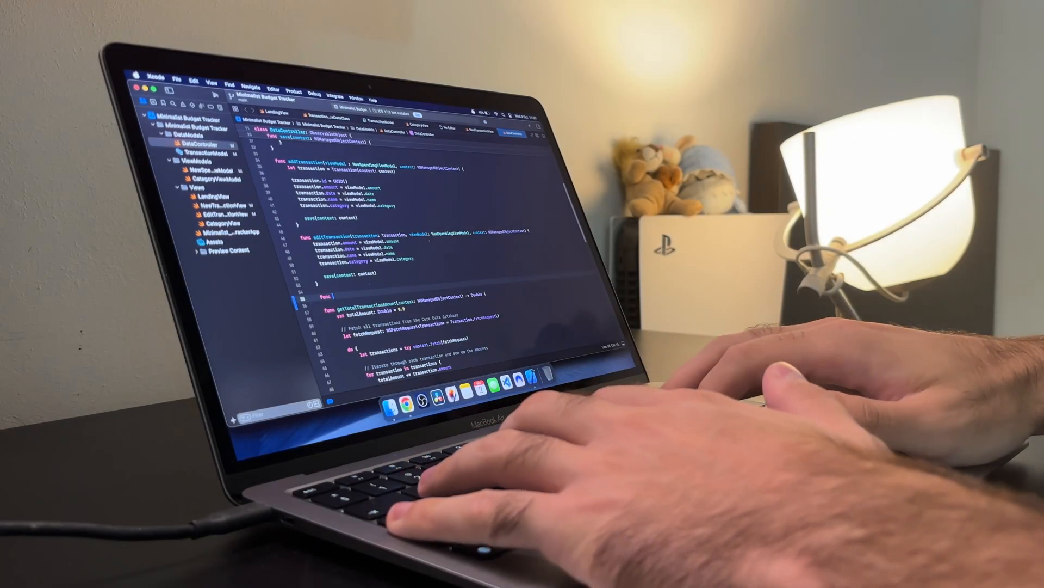
type("dele")
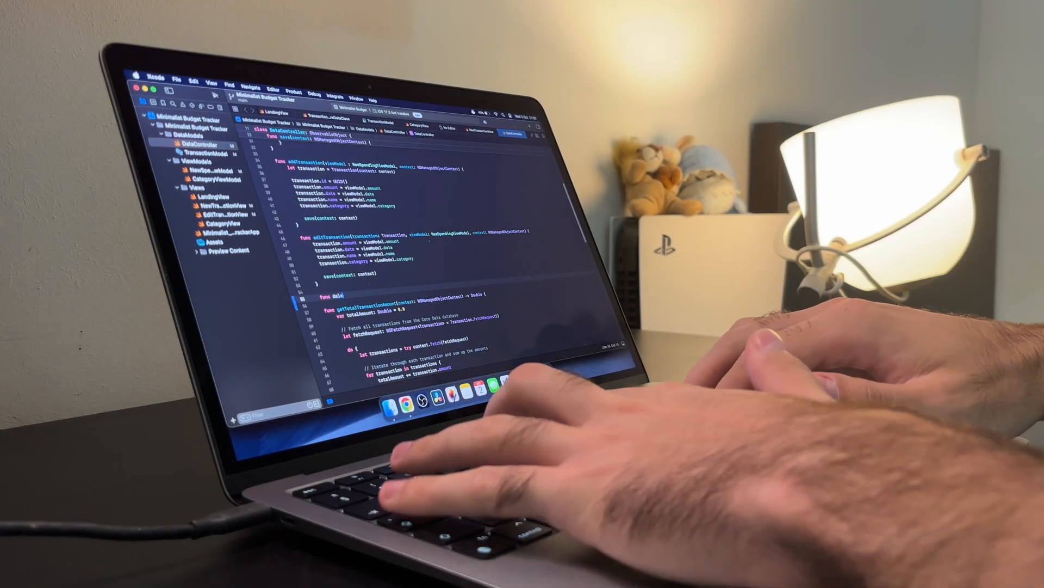